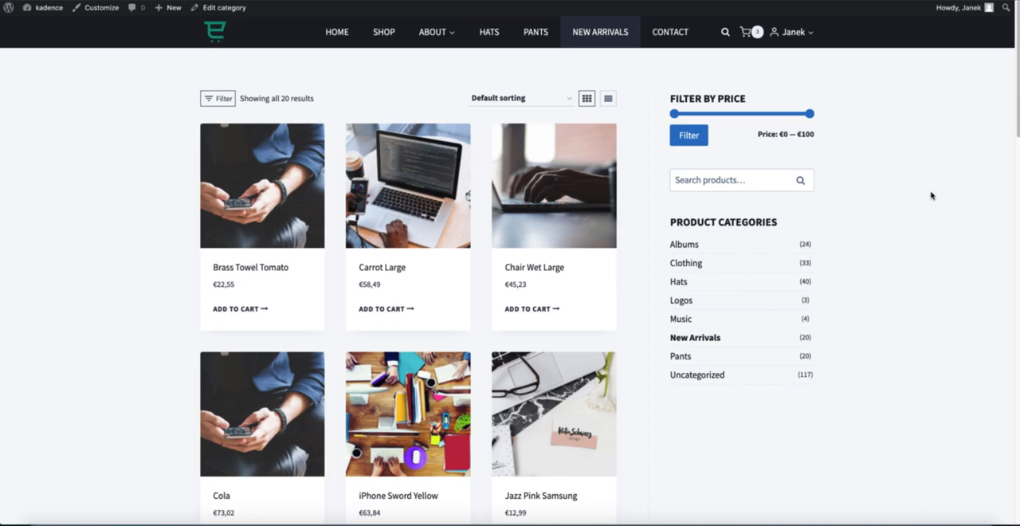
{"action": "mouse_move", "coordinate": [723, 55]}
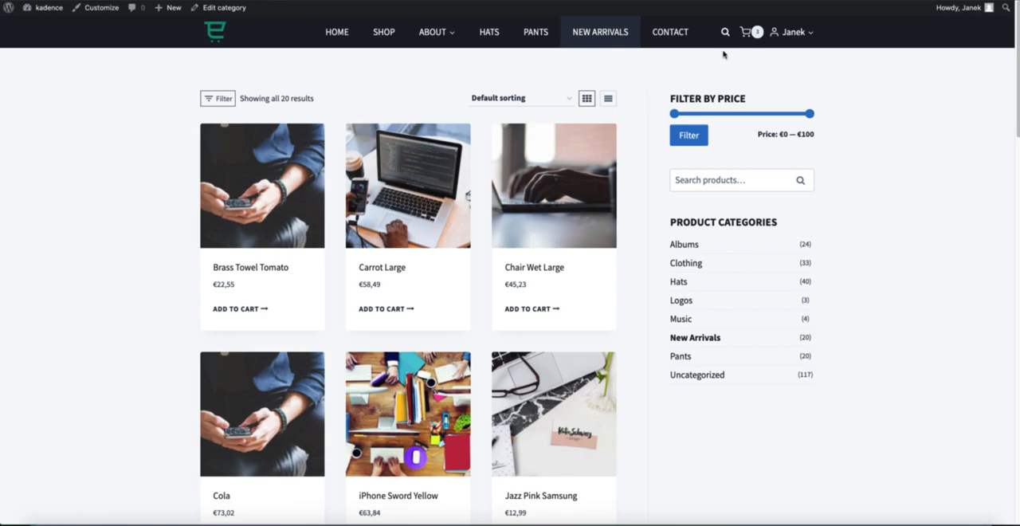
- Open the store's built-in header search overlay
{"action": "left_click", "coordinate": [724, 32]}
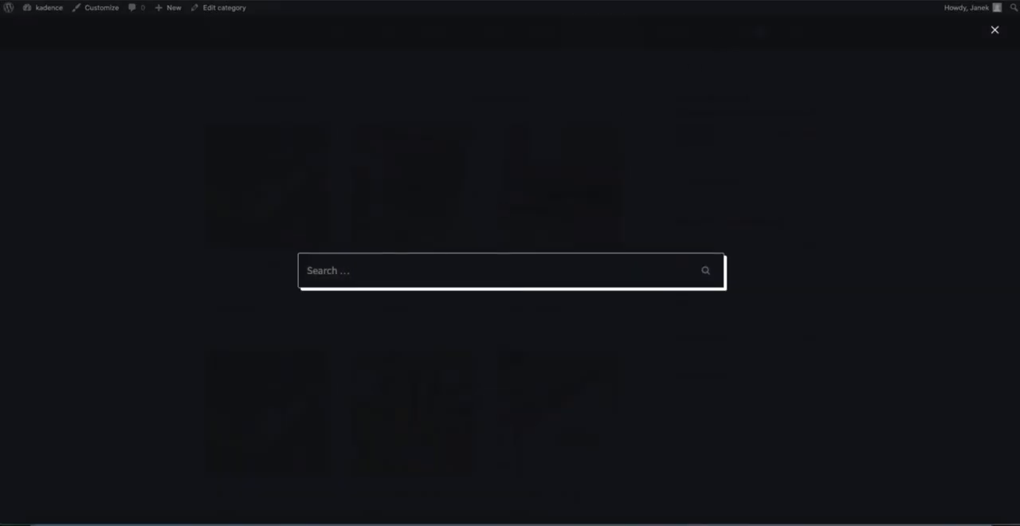
{"action": "left_click", "coordinate": [993, 29]}
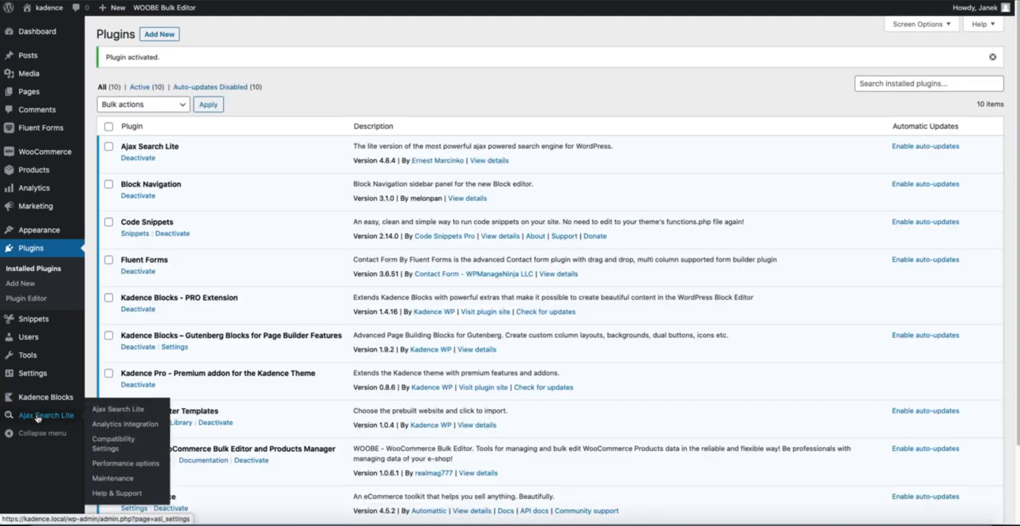
- Open Ajax Search Lite's Performance options and toggle 'Use custom ajax handler'
{"action": "left_click", "coordinate": [125, 462]}
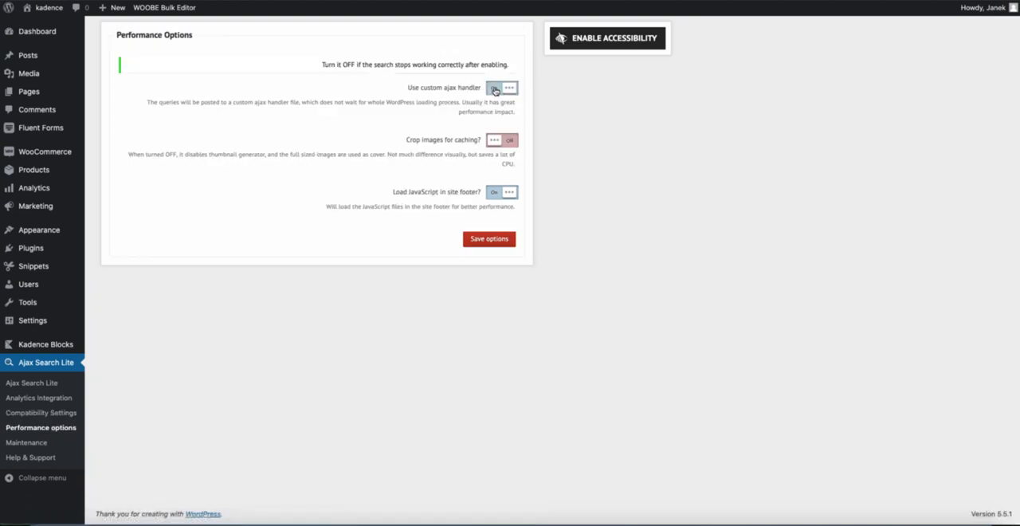
{"action": "left_click", "coordinate": [32, 382]}
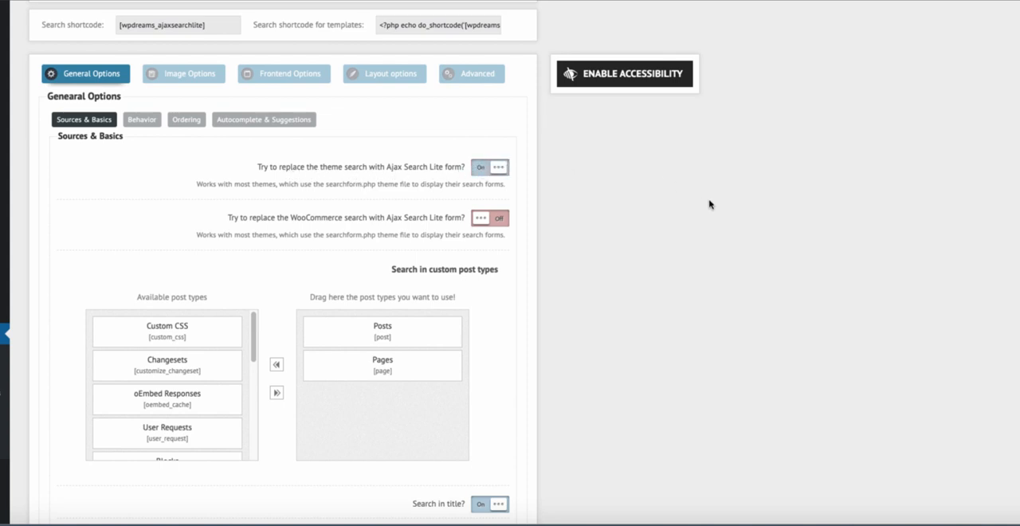
- Turn on 'Try to replace the WooCommerce search' in Ajax Search Lite's general options
{"action": "scroll", "scroll_direction": "down", "scroll_amount": 3}
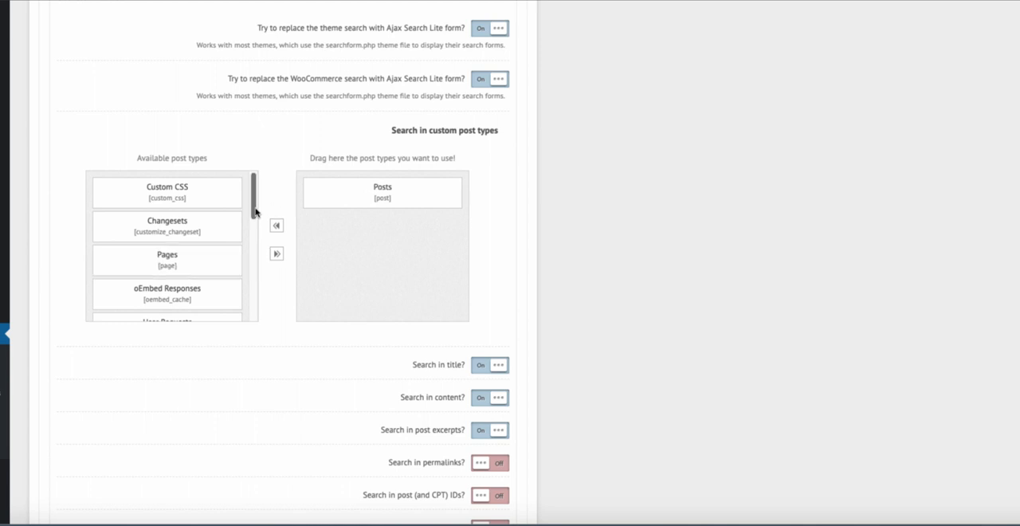
{"action": "left_click", "coordinate": [439, 213]}
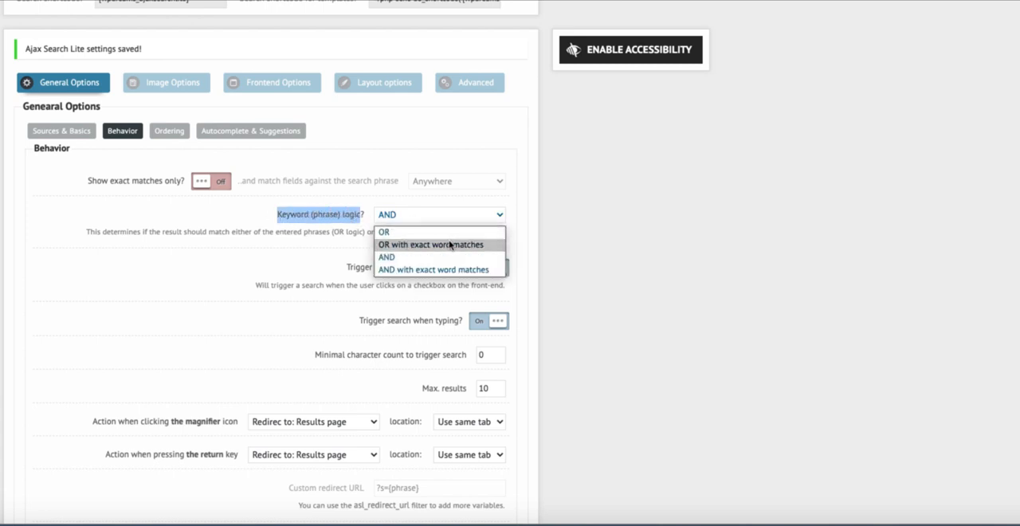
- Scroll through the Behavior settings around the Keyword (phrase) logic option
{"action": "scroll", "scroll_direction": "down", "scroll_amount": 3}
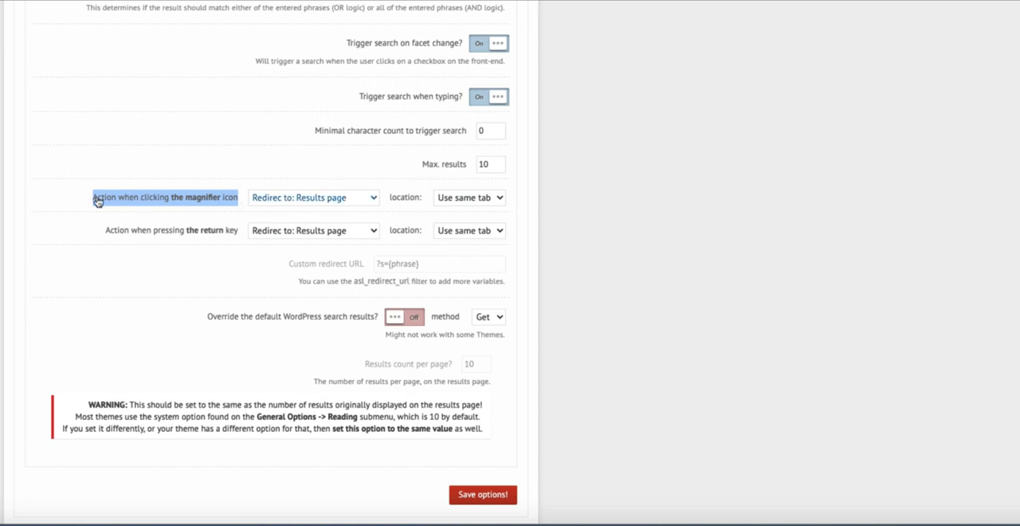
{"action": "scroll", "scroll_direction": "up", "scroll_amount": 3}
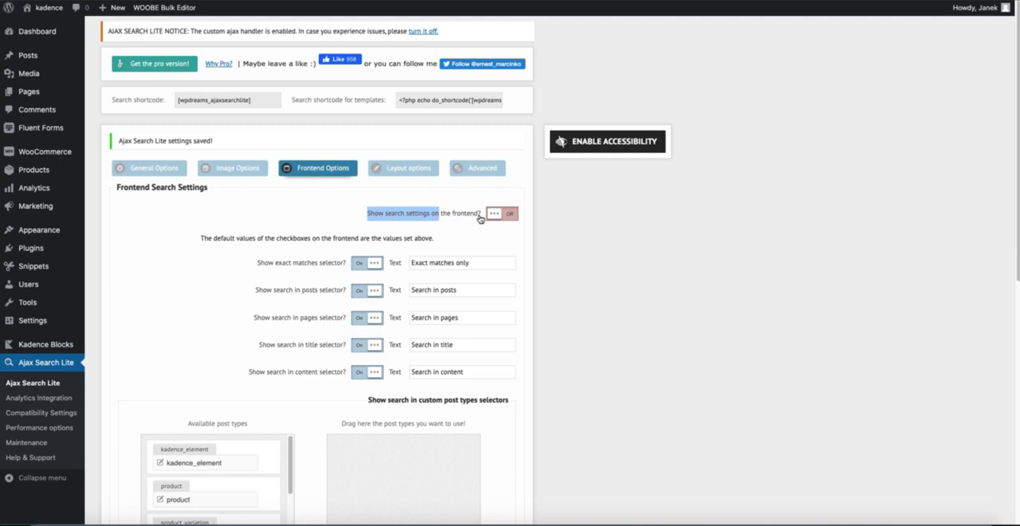
- Open the Frontend Options tab to review 'Show search settings on the frontend?'
{"action": "left_click", "coordinate": [403, 133]}
{"action": "type", "text": "blue"}
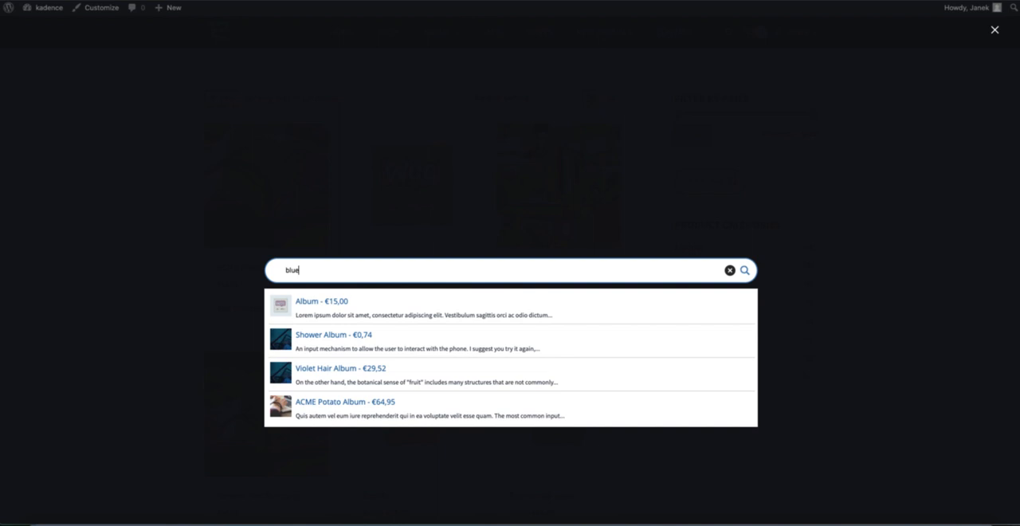
- Open the storefront header search icon to run a live search
{"action": "left_click", "coordinate": [994, 29]}
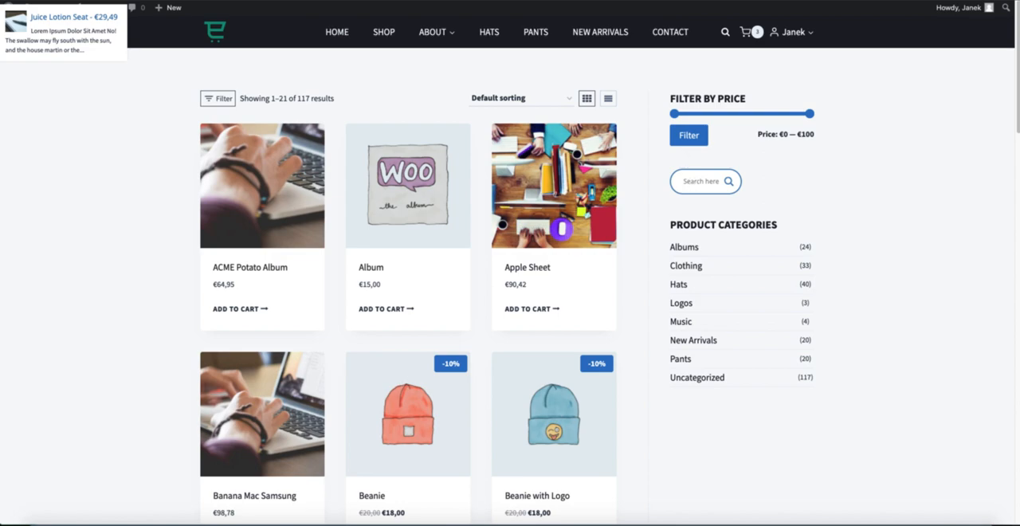
{"action": "mouse_move", "coordinate": [787, 193]}
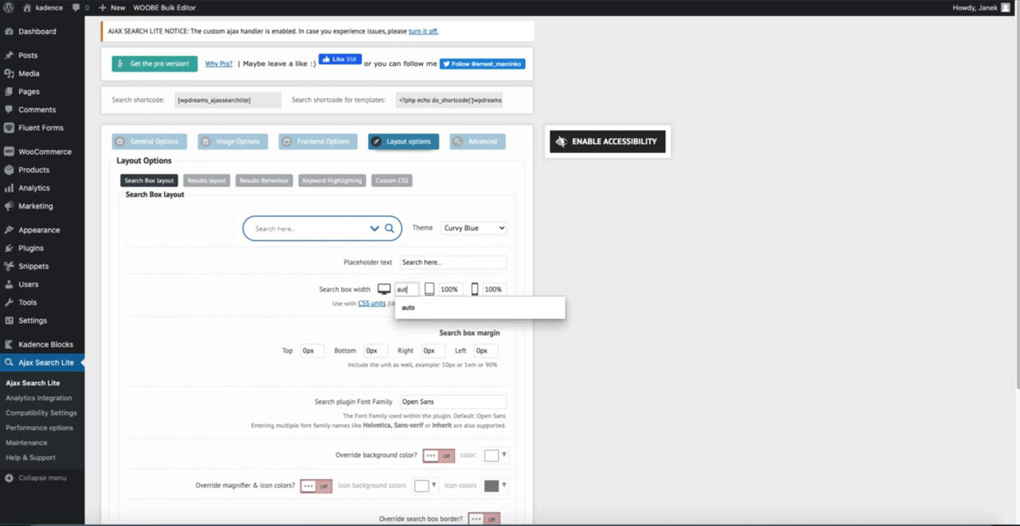
- Search 'log' in the shop sidebar widget and open the Logo Collection result
{"action": "scroll", "scroll_direction": "down", "scroll_amount": 3}
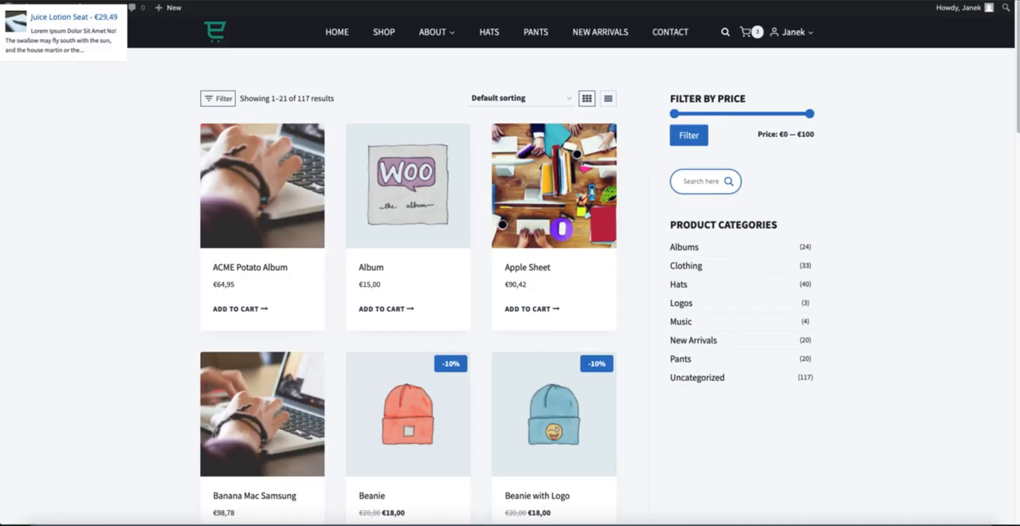
{"action": "left_click", "coordinate": [704, 181]}
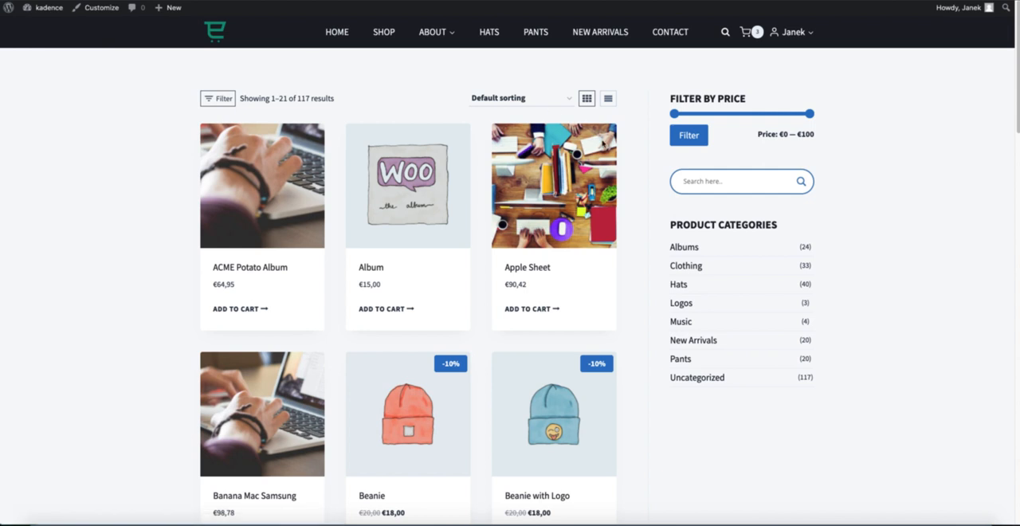
{"action": "type", "text": "logo"}
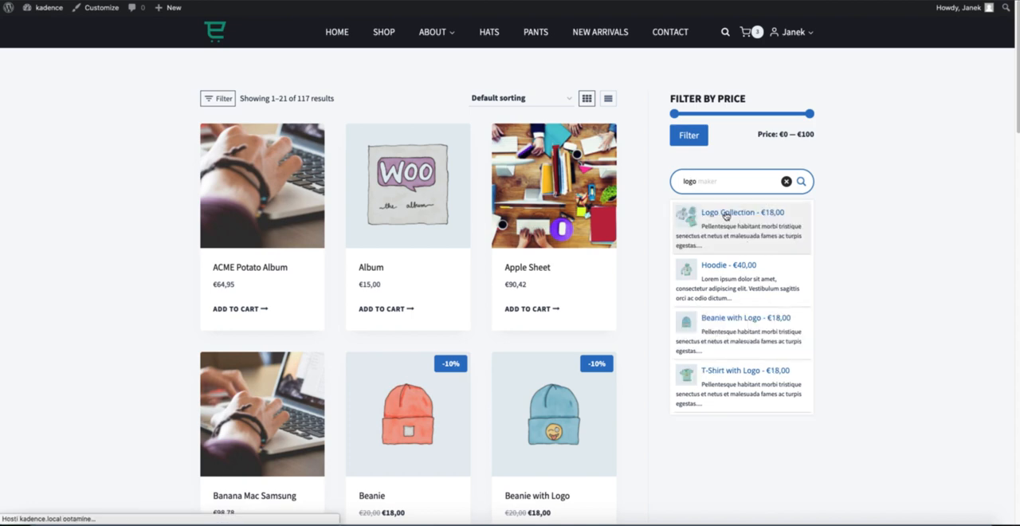
{"action": "left_click", "coordinate": [727, 212]}
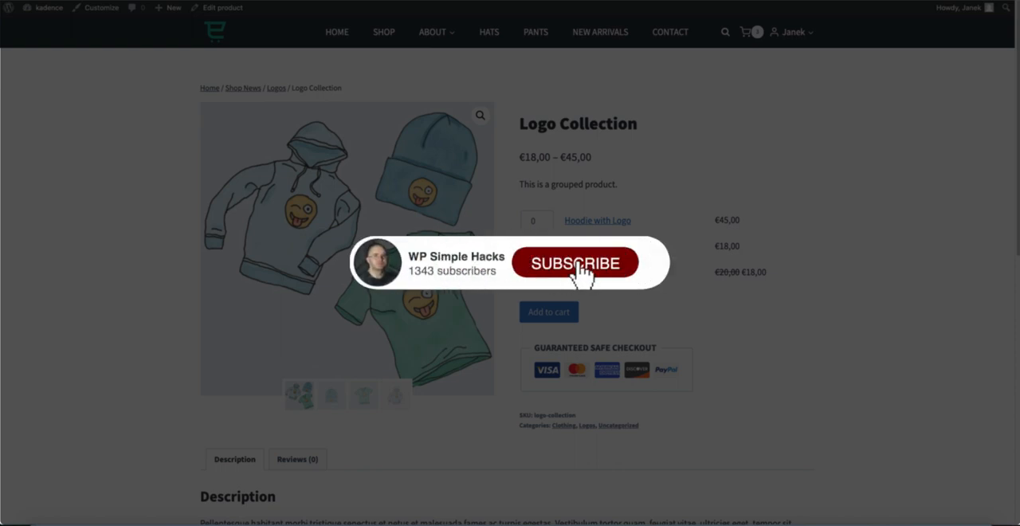
{"action": "left_click", "coordinate": [574, 263]}
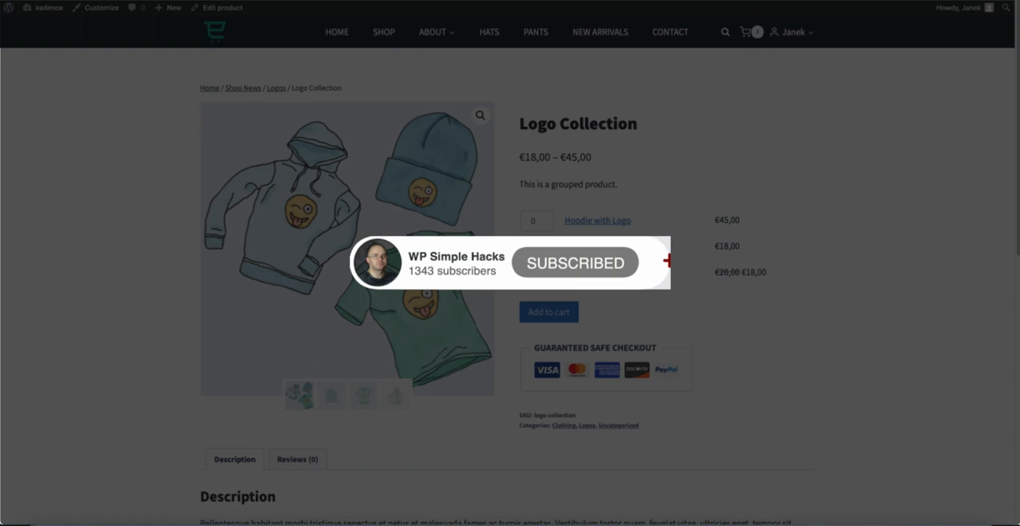